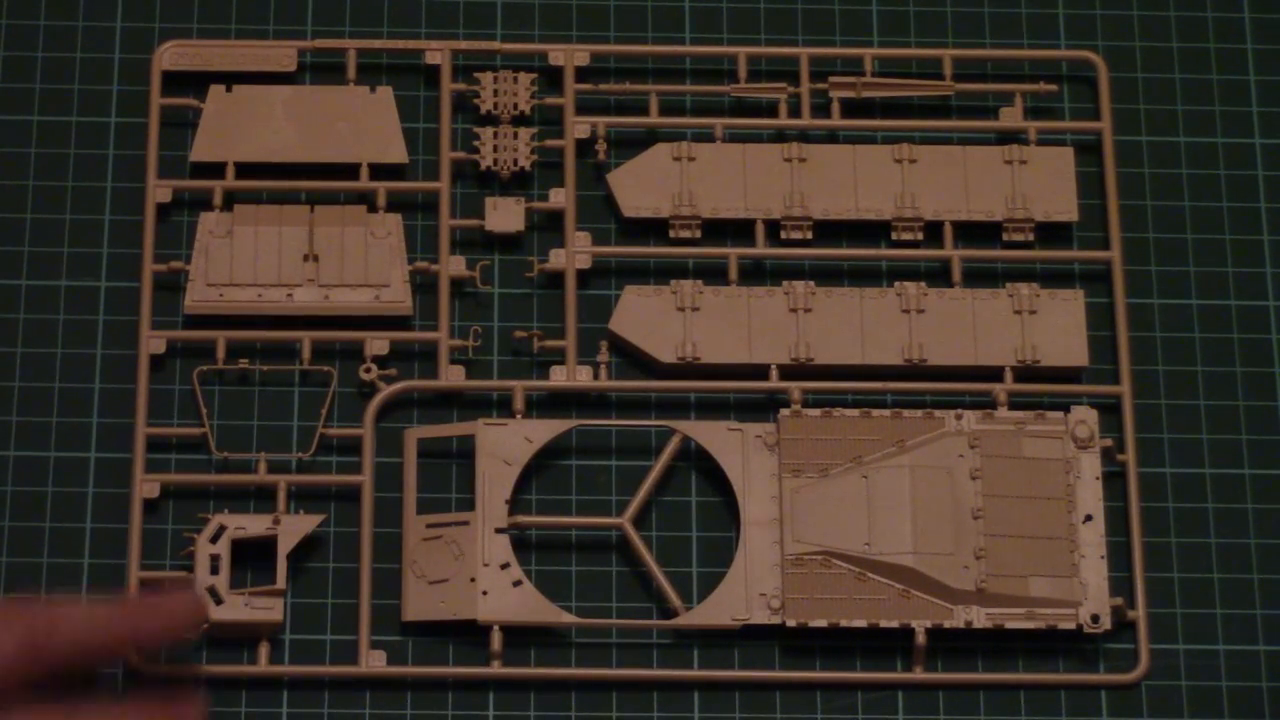
{"action": "mouse_move", "coordinate": [250, 550]}
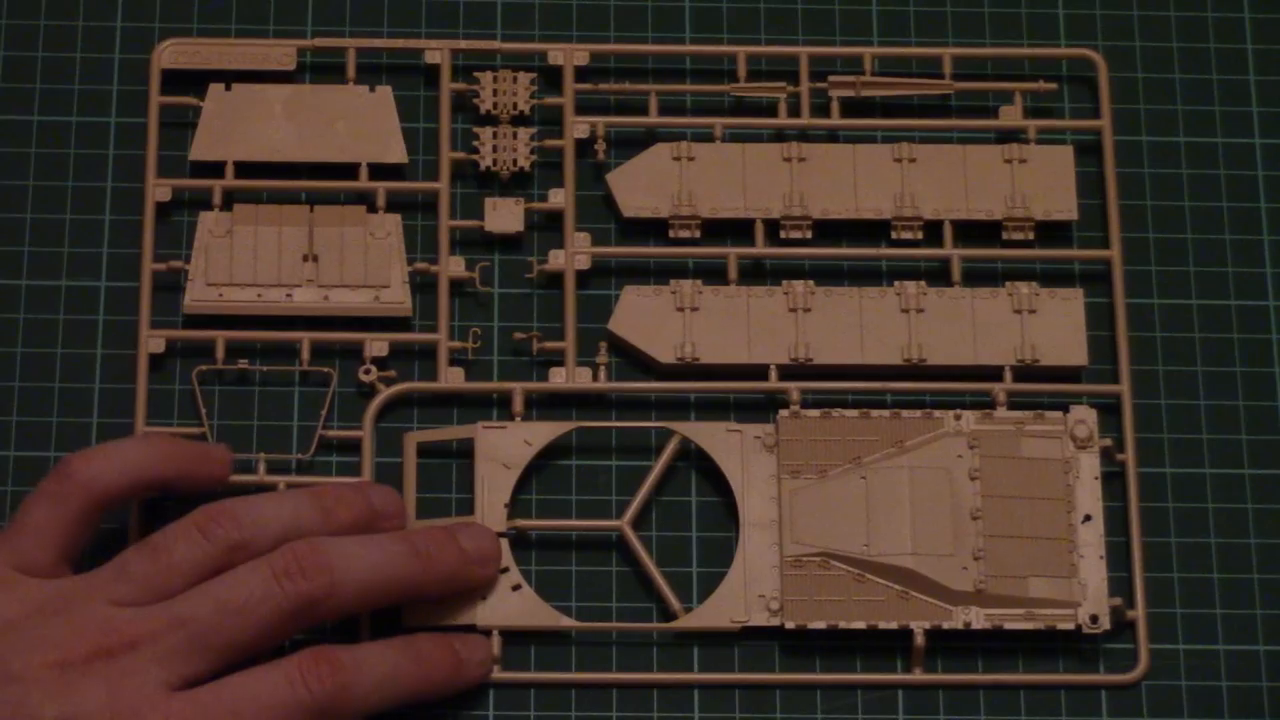